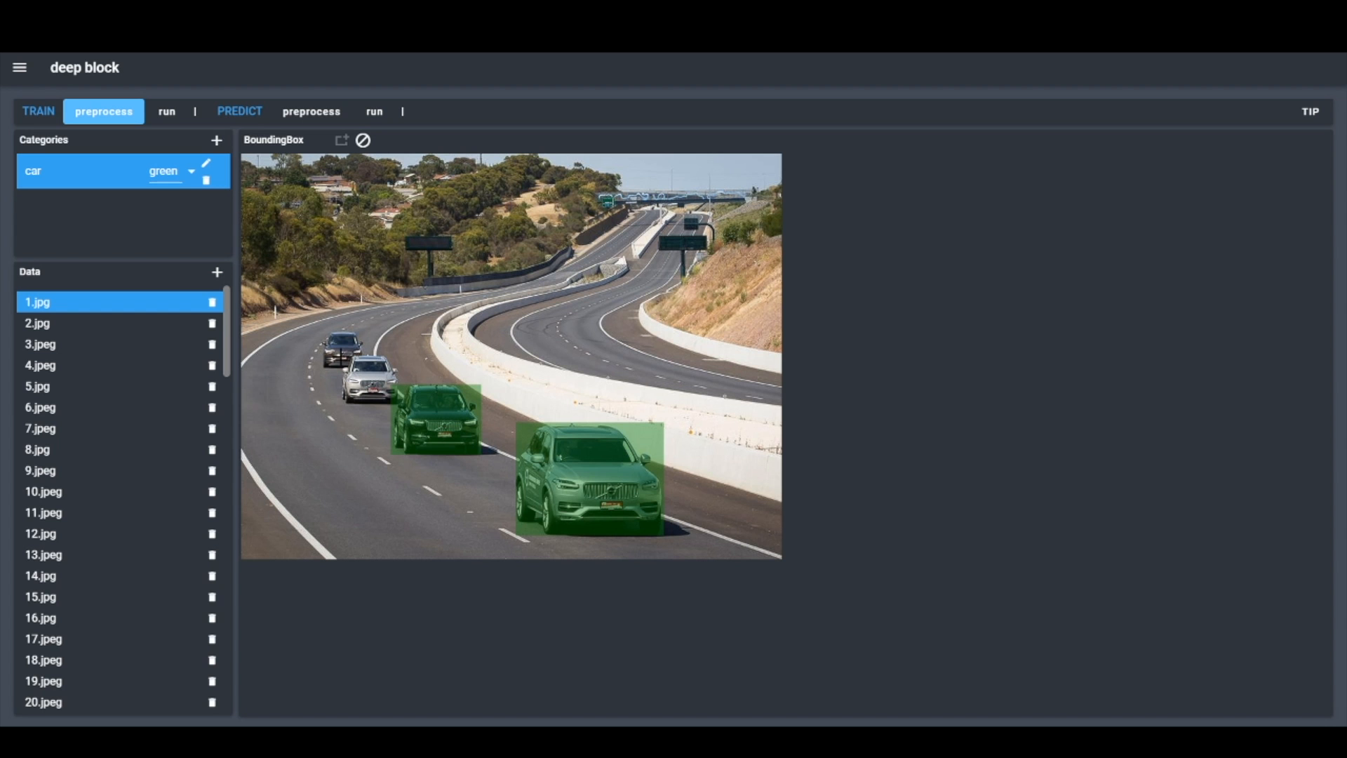
Box the silver car, train and run the detector, view test1.jpg, and pick Computer Vision.
{"action": "left_click_drag", "start_coordinate": [342, 355], "coordinate": [399, 398]}
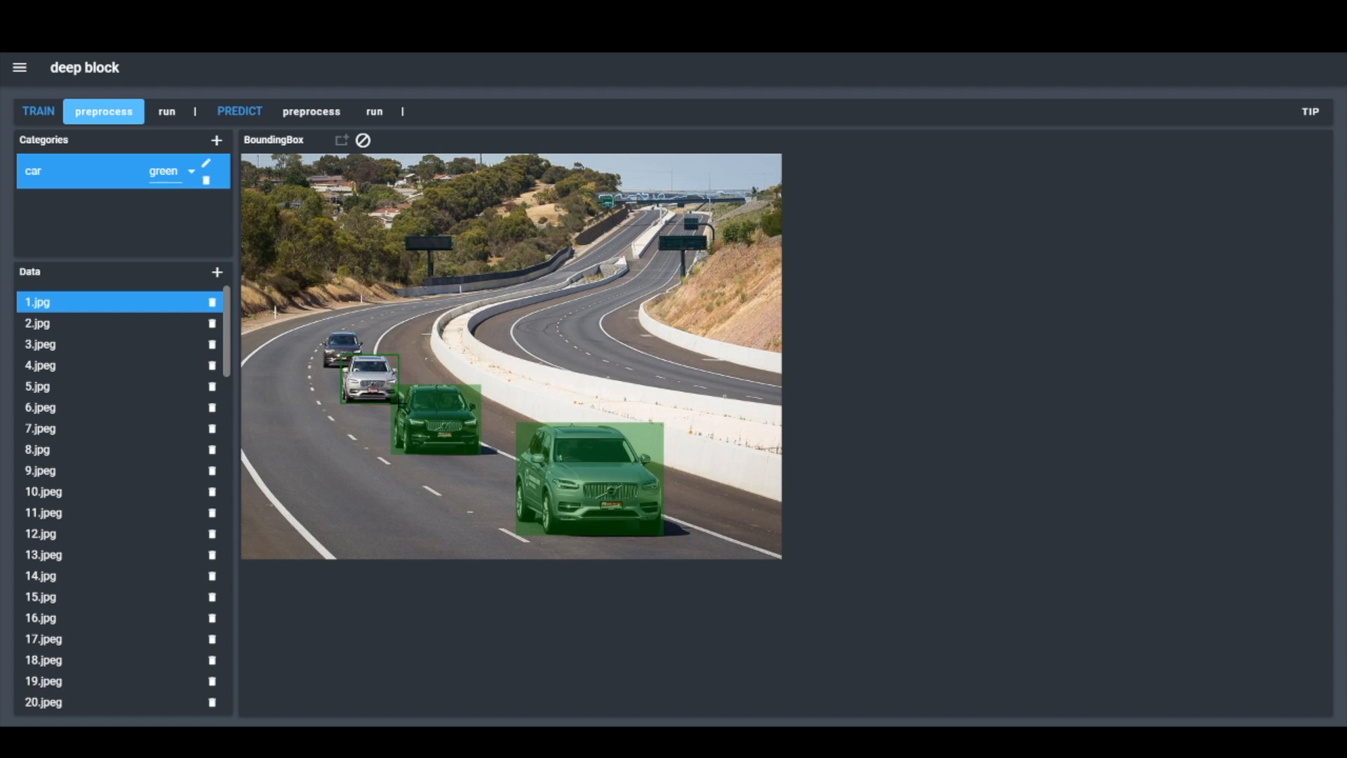
{"action": "left_click", "coordinate": [166, 111]}
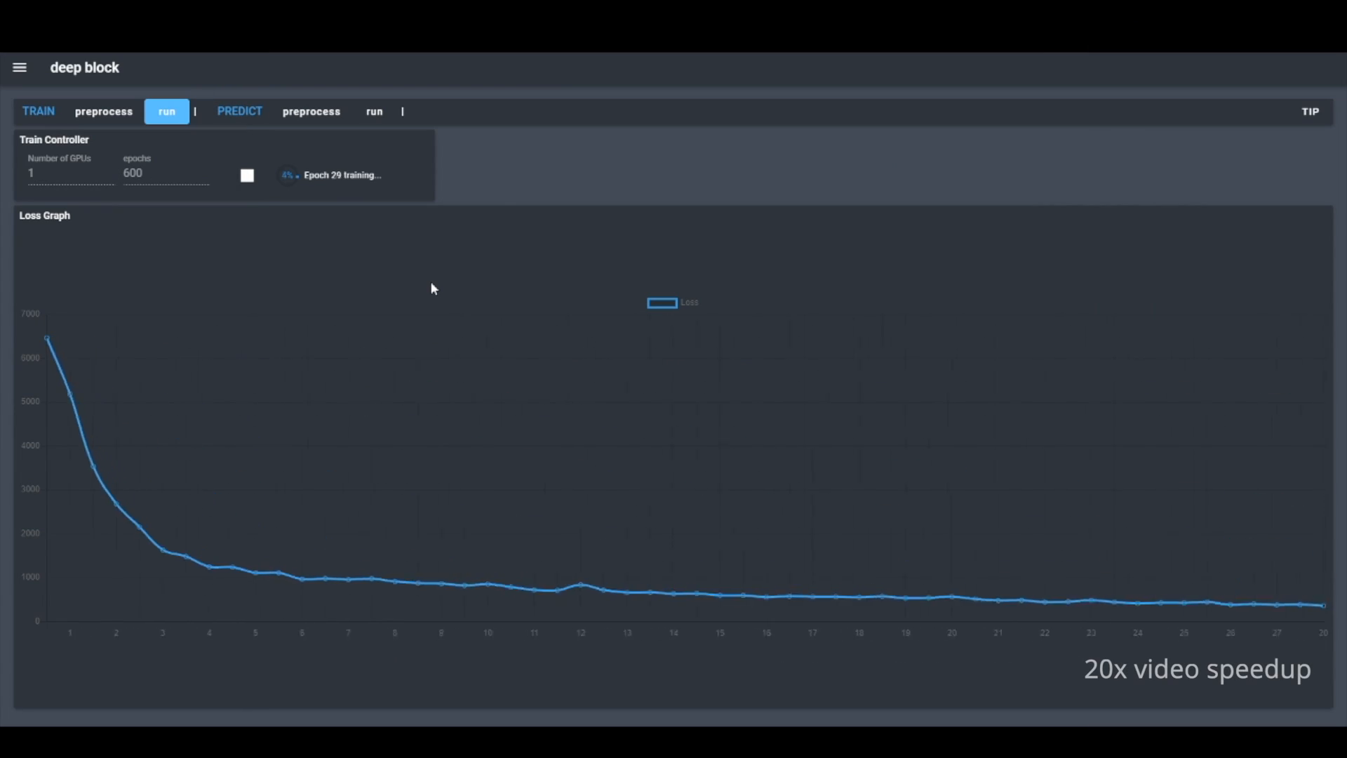
{"action": "left_click", "coordinate": [374, 111]}
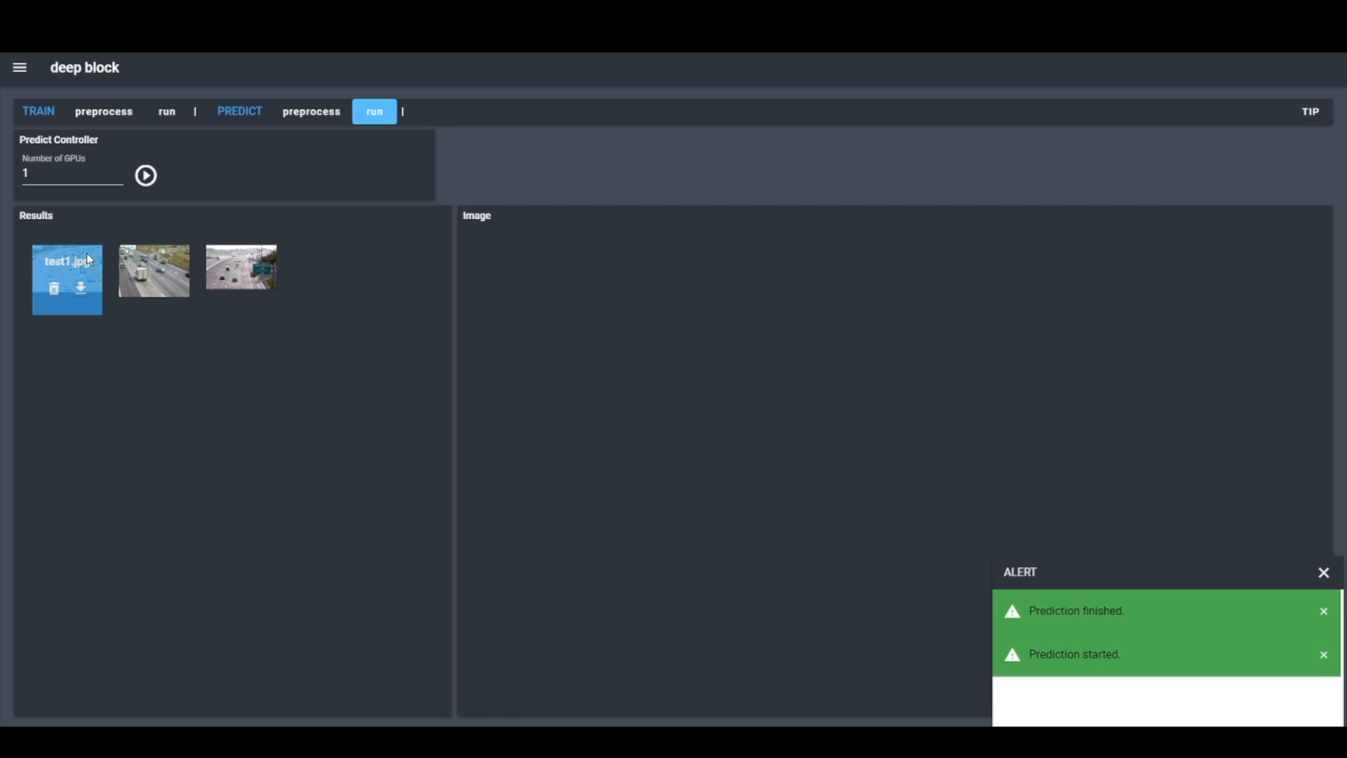
{"action": "left_click", "coordinate": [66, 278]}
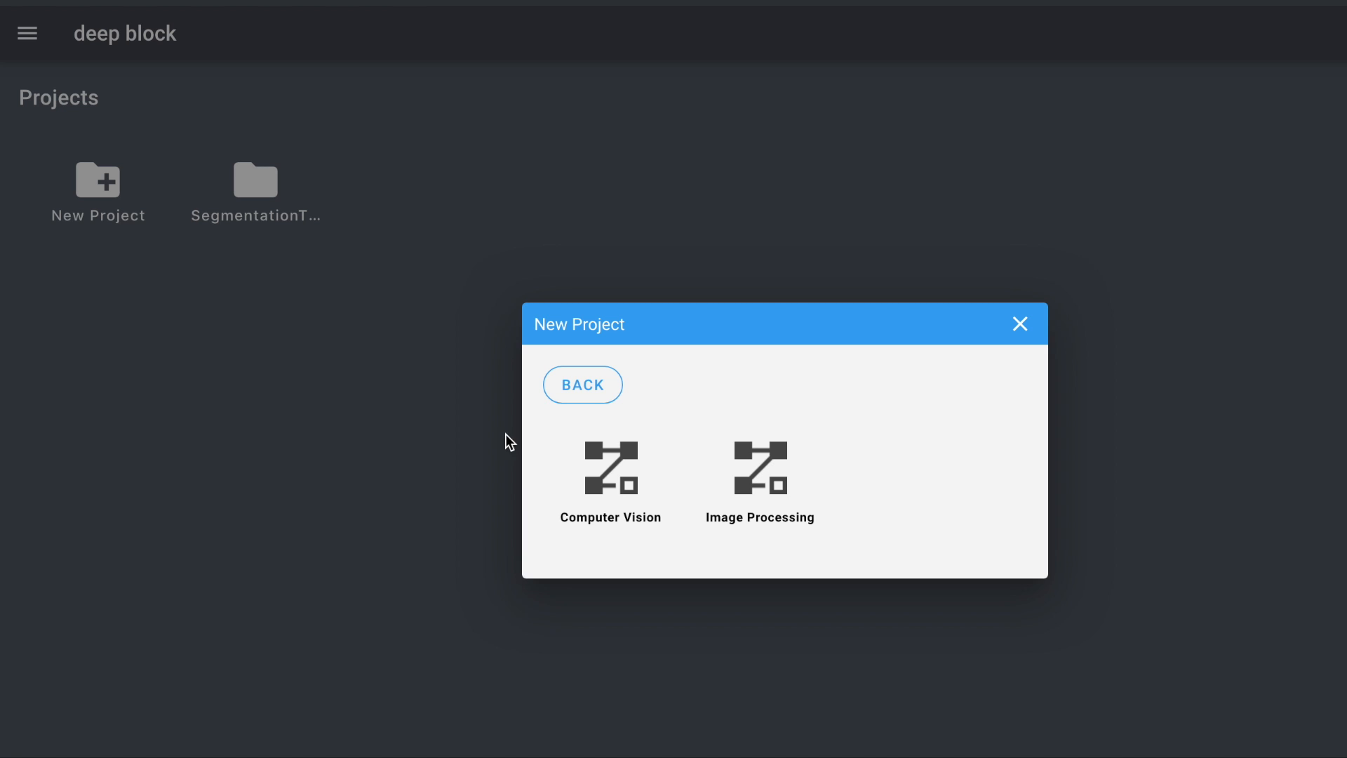
{"action": "left_click", "coordinate": [611, 473]}
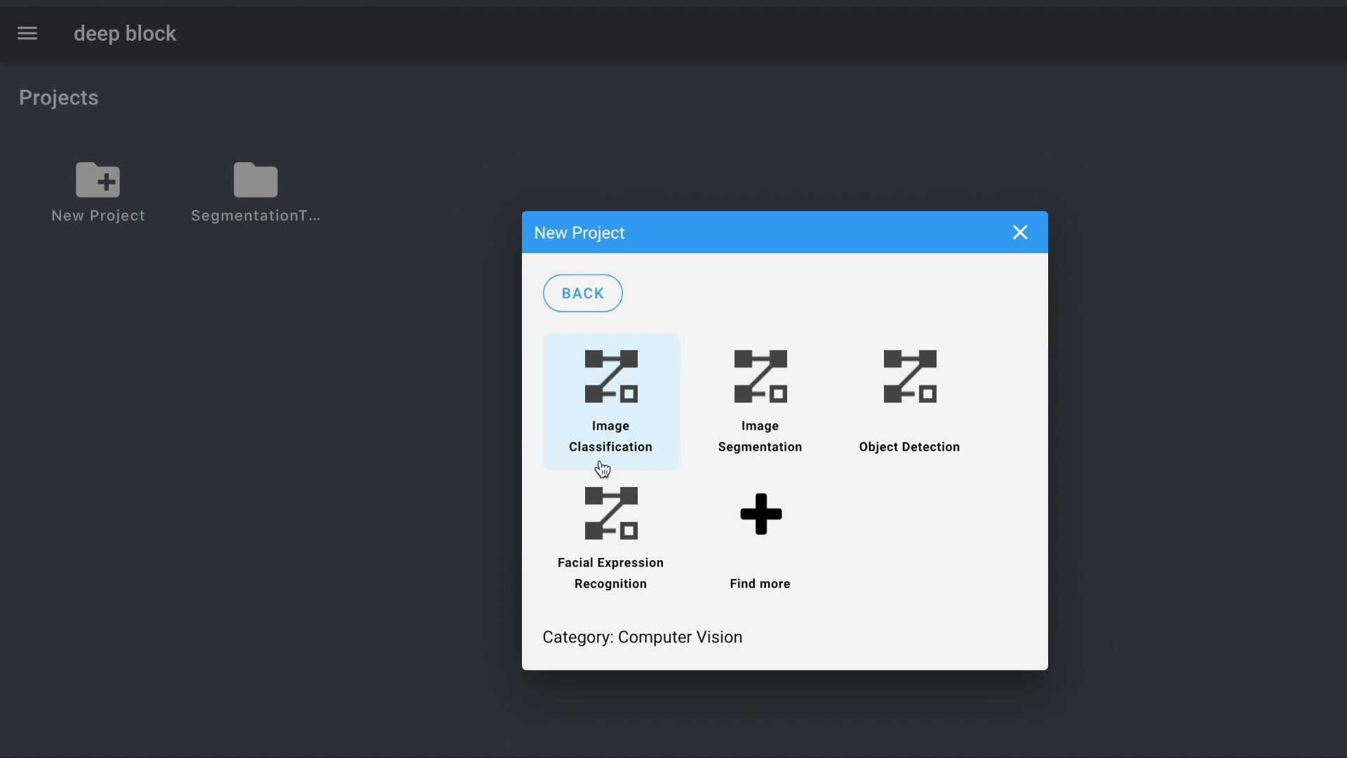